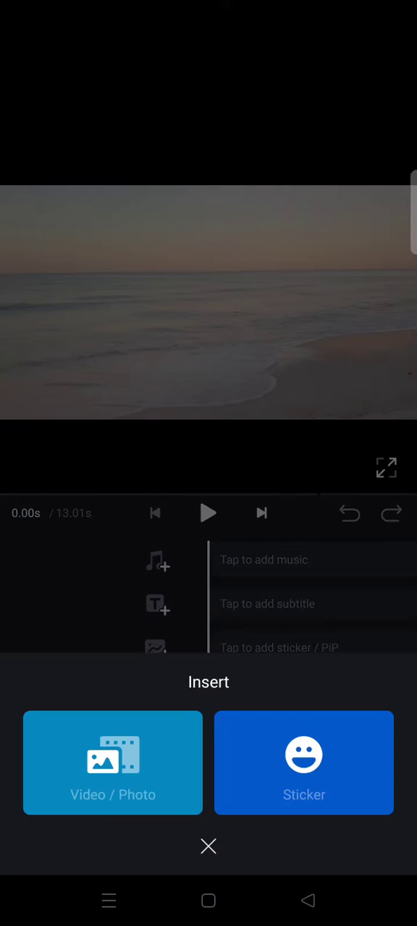
- Choose Video / Photo and browse the gallery for the green-screen TV clip
click(113, 762)
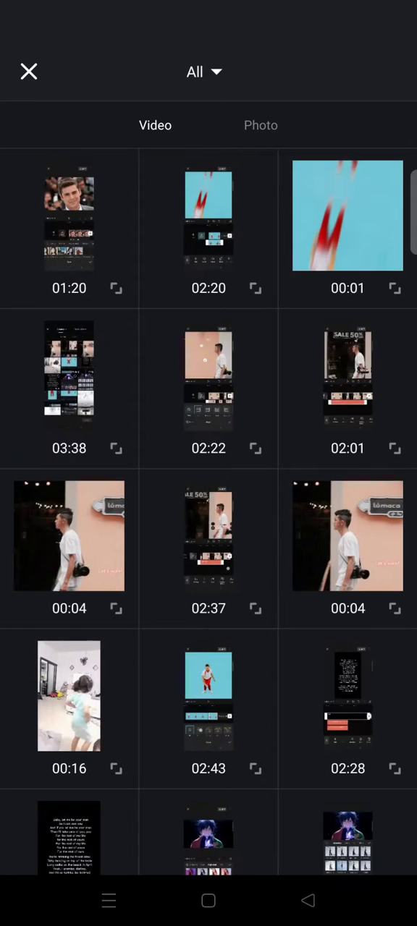
scroll(down, 3)
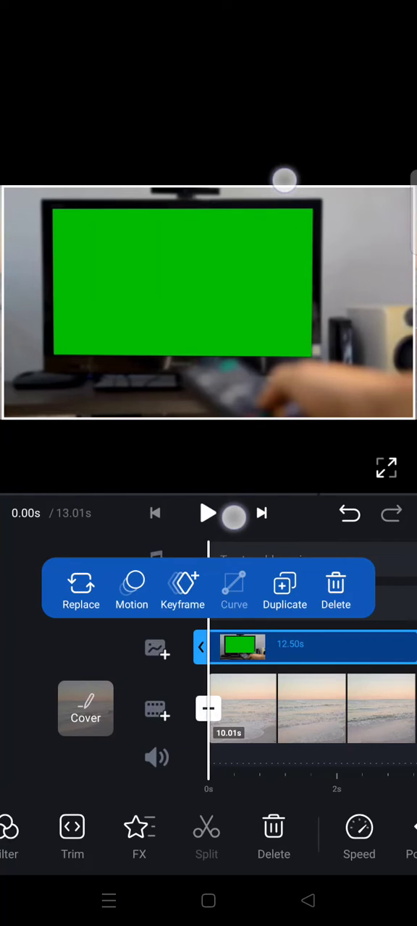
- Scroll the overlay toolbar toward the Chroma tool
scroll(left, 3)
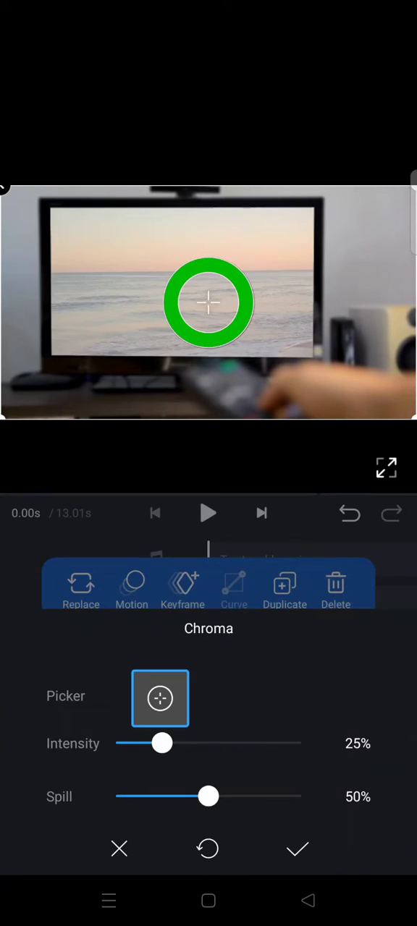
- Re-sample the key colour by repositioning the picker on the TV's green screen
click(159, 698)
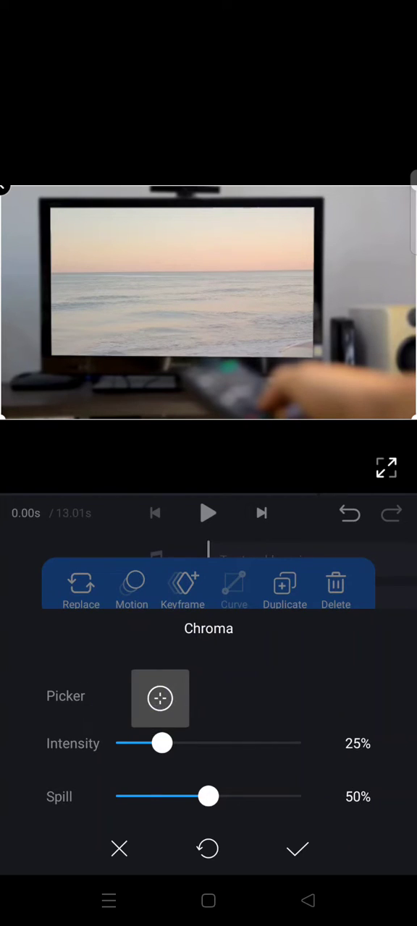
click(159, 698)
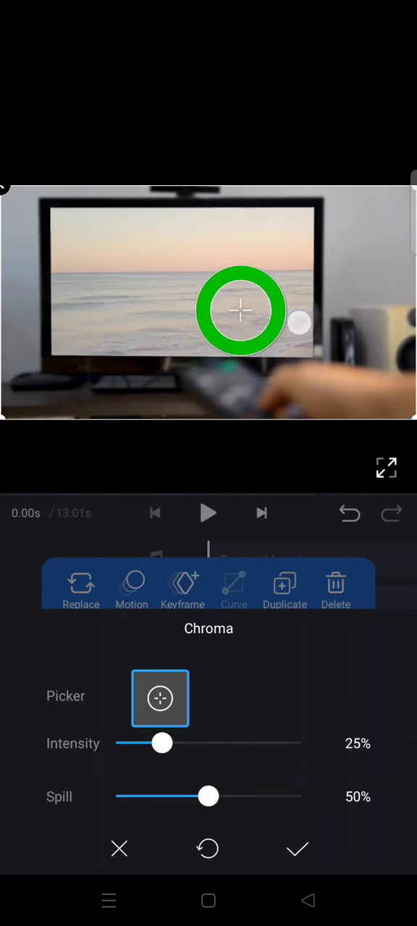
drag(243, 311, 293, 315)
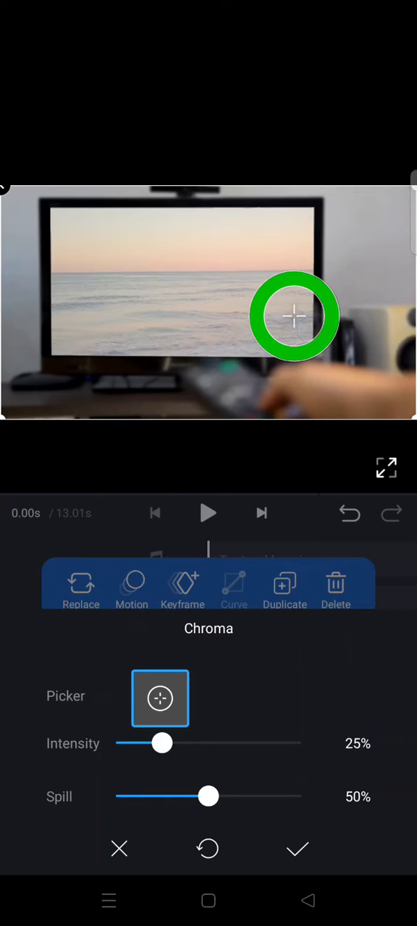
drag(292, 316, 152, 290)
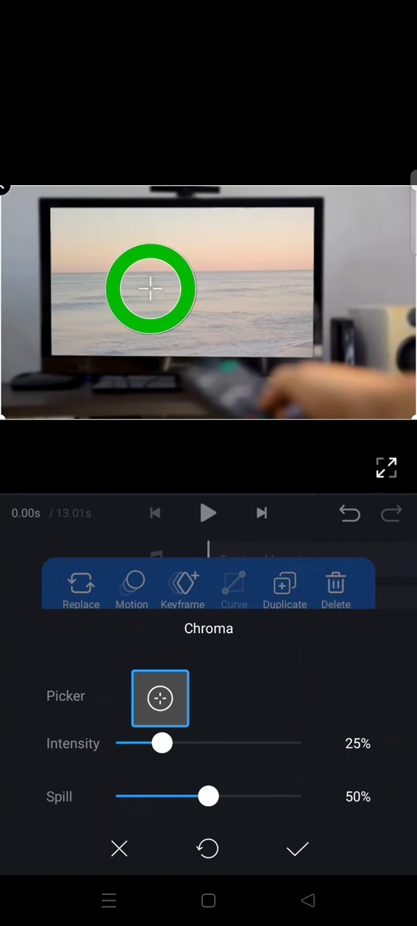
- Set Intensity to 22% and Spill to 47%, then apply the chroma key
drag(162, 743, 185, 744)
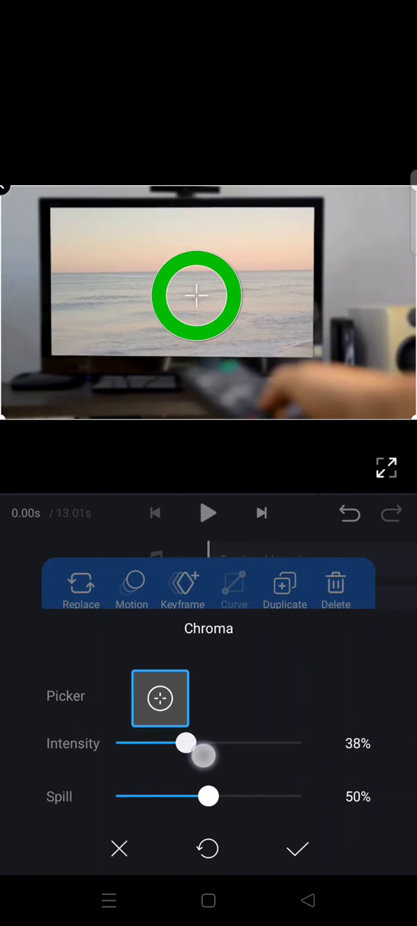
drag(186, 744, 157, 743)
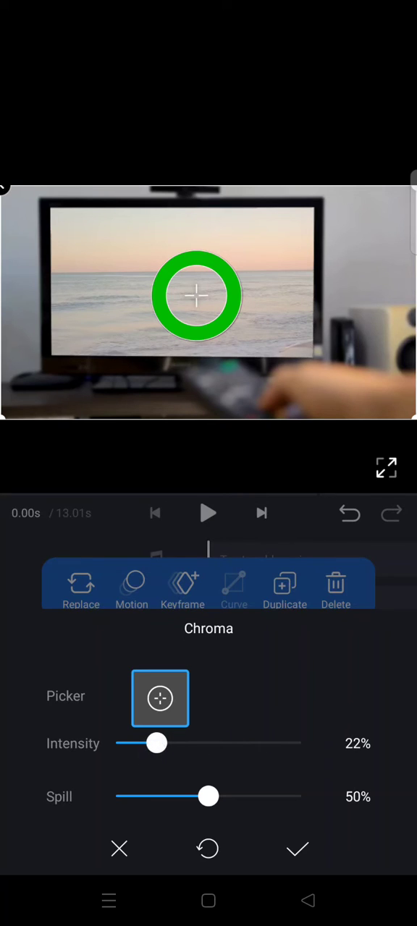
drag(209, 796, 202, 796)
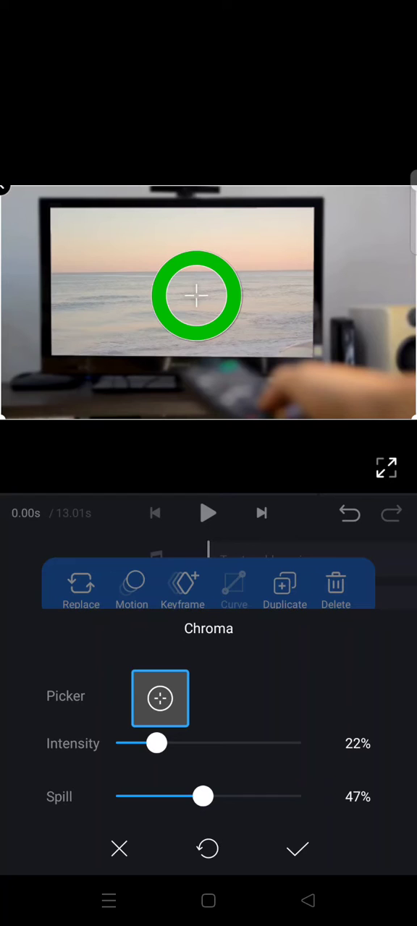
click(297, 848)
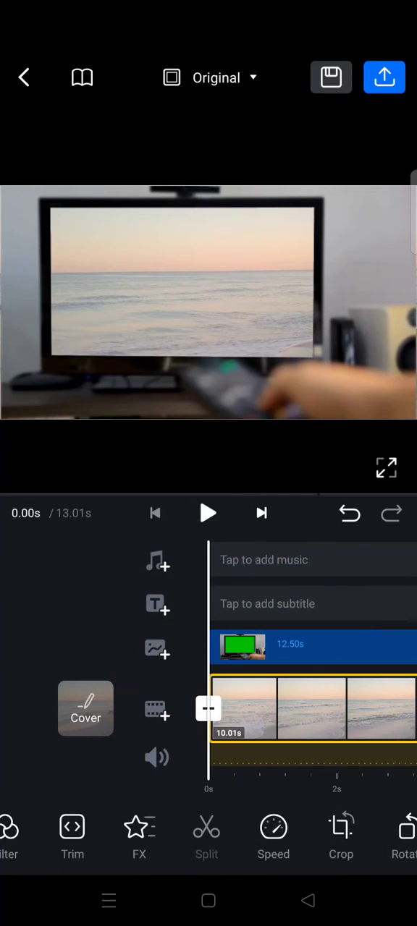
- Play, then pause, the composited video showing the beach inside the TV
click(208, 512)
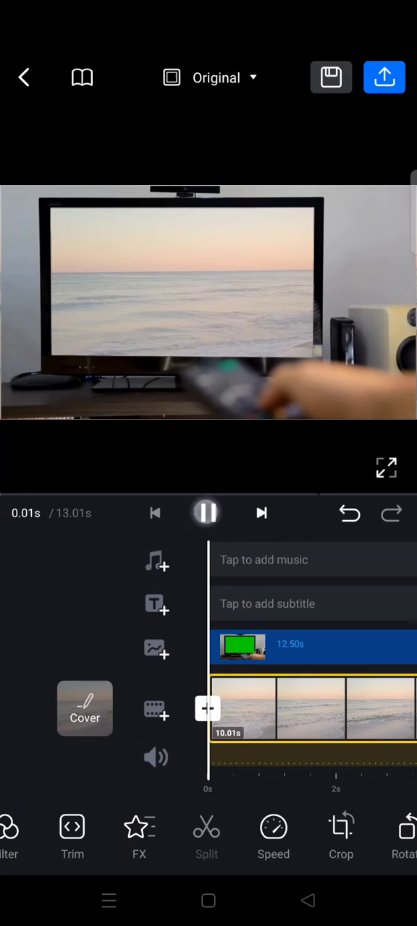
click(206, 512)
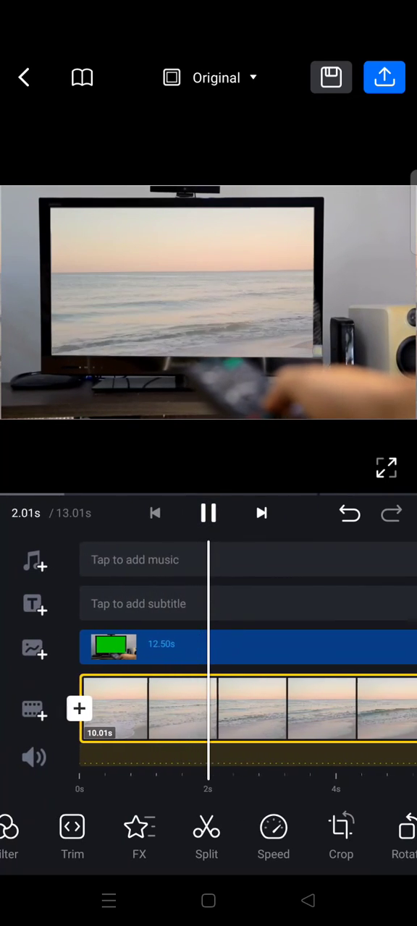